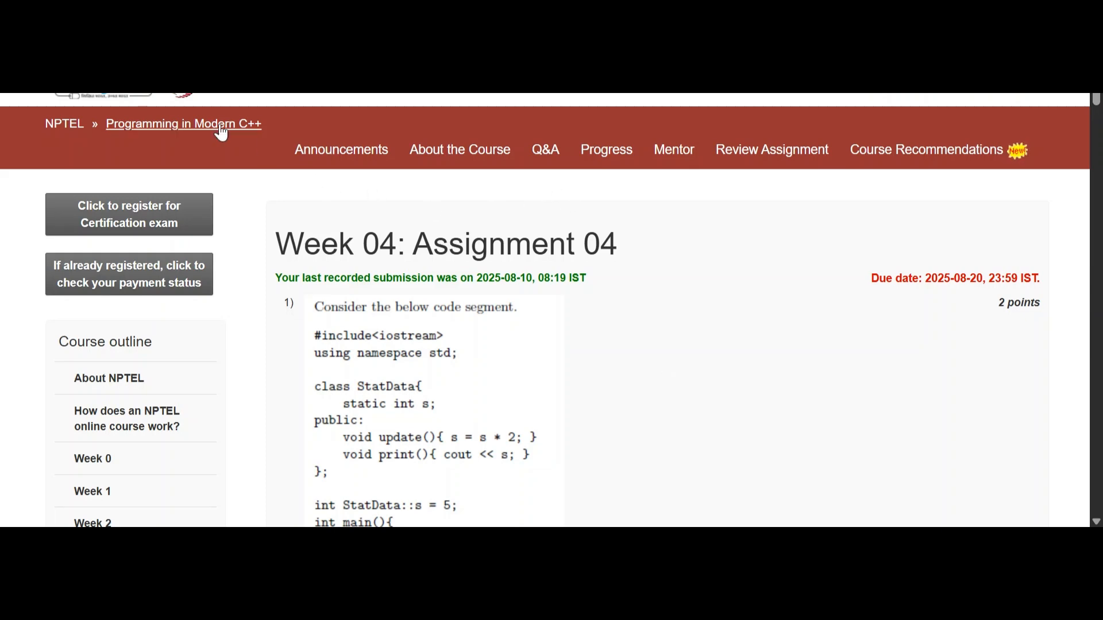
mouse_move(512, 273)
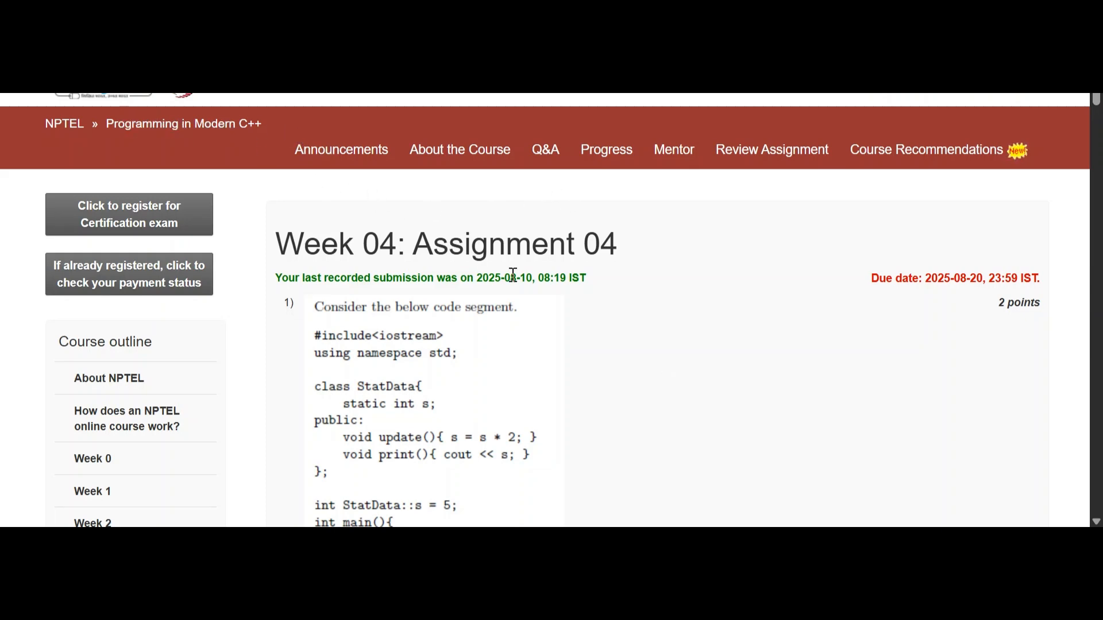
- Review the chosen Week 04 Assignment 04 answers and submit them so a new submission time is recorded
scroll("down", 3)
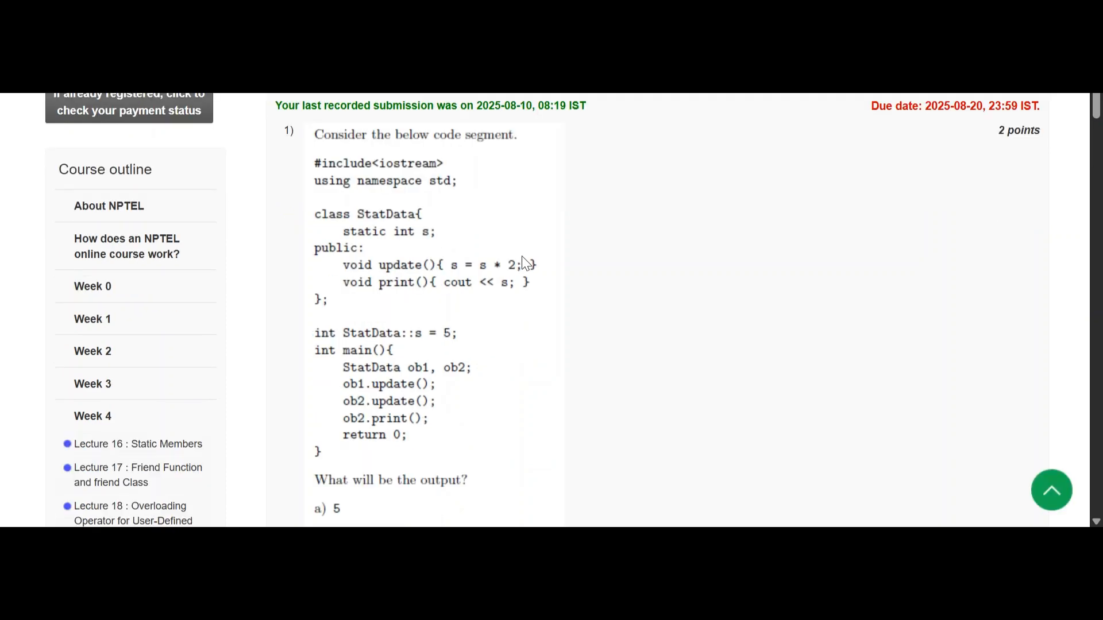
scroll("down", 3)
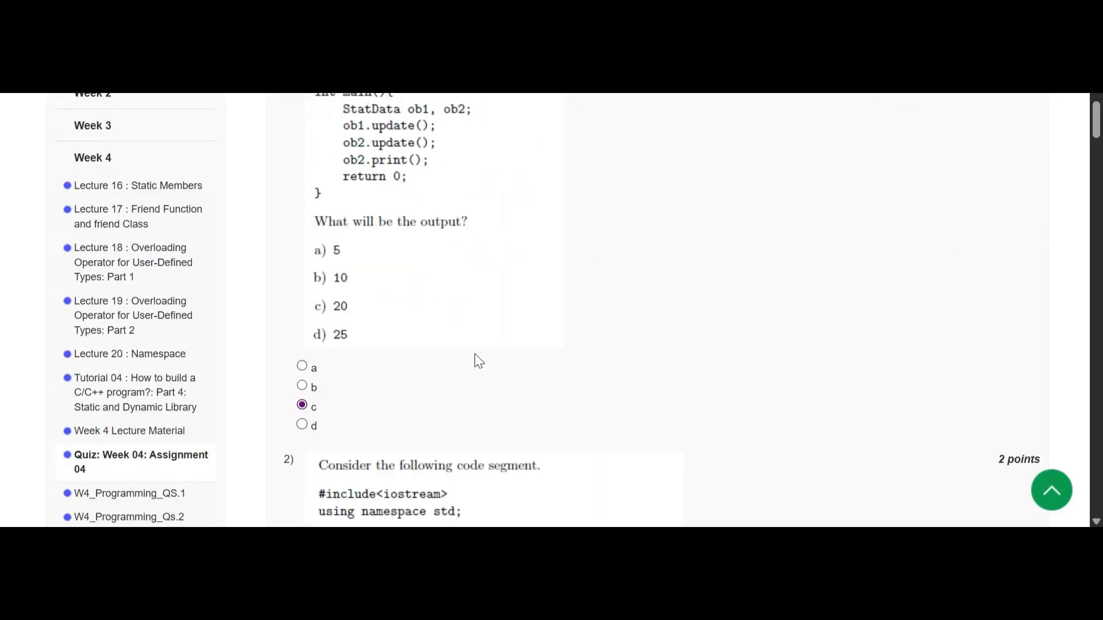
scroll("down", 3)
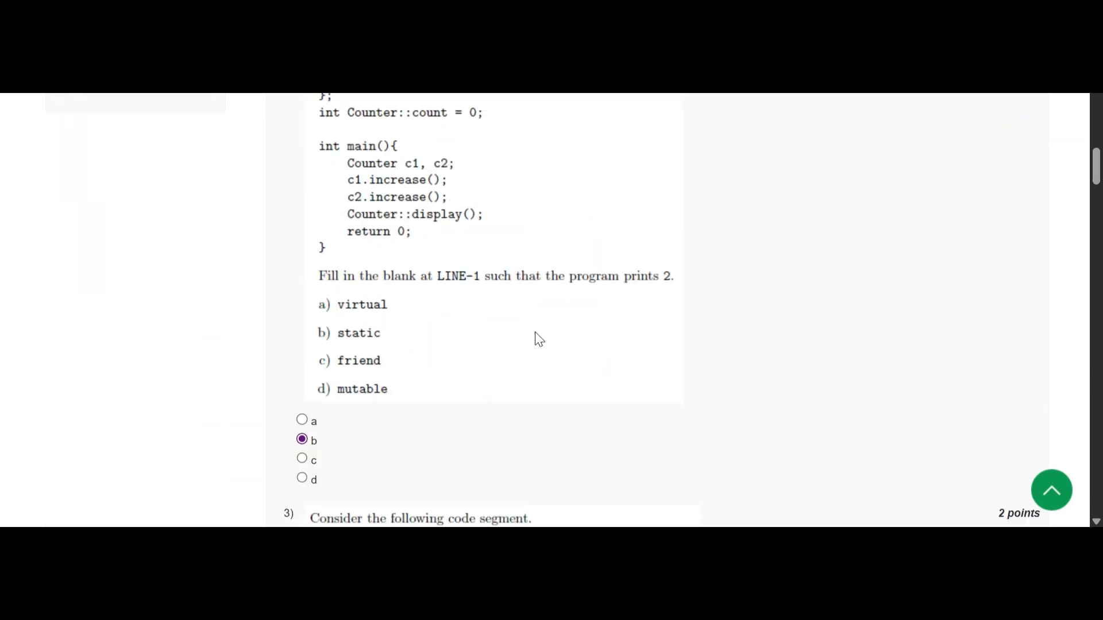
scroll("down", 3)
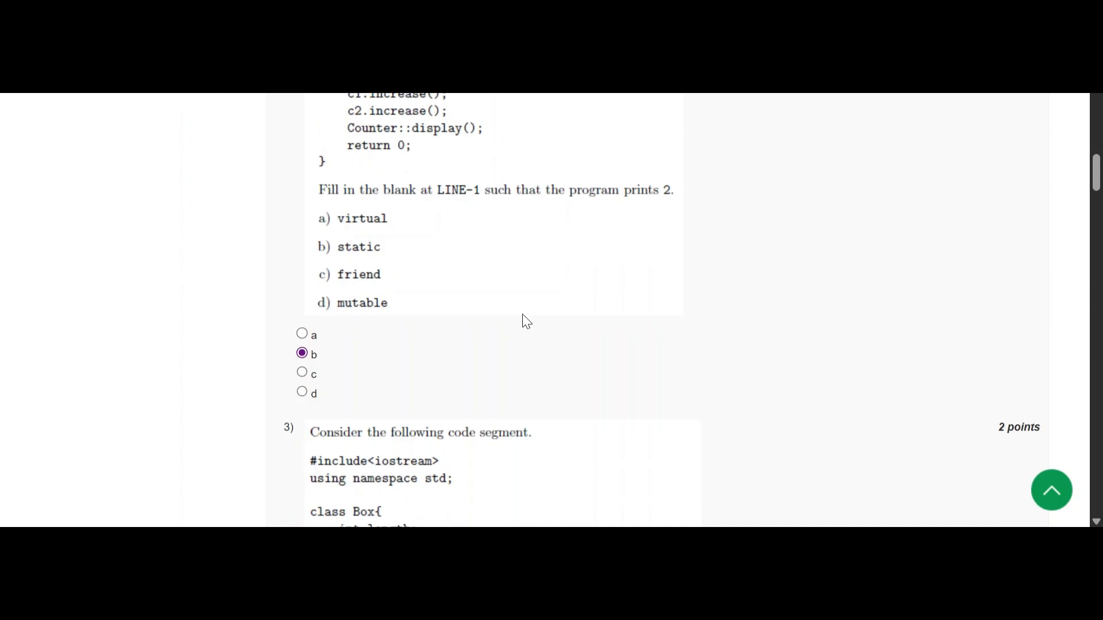
scroll("down", 3)
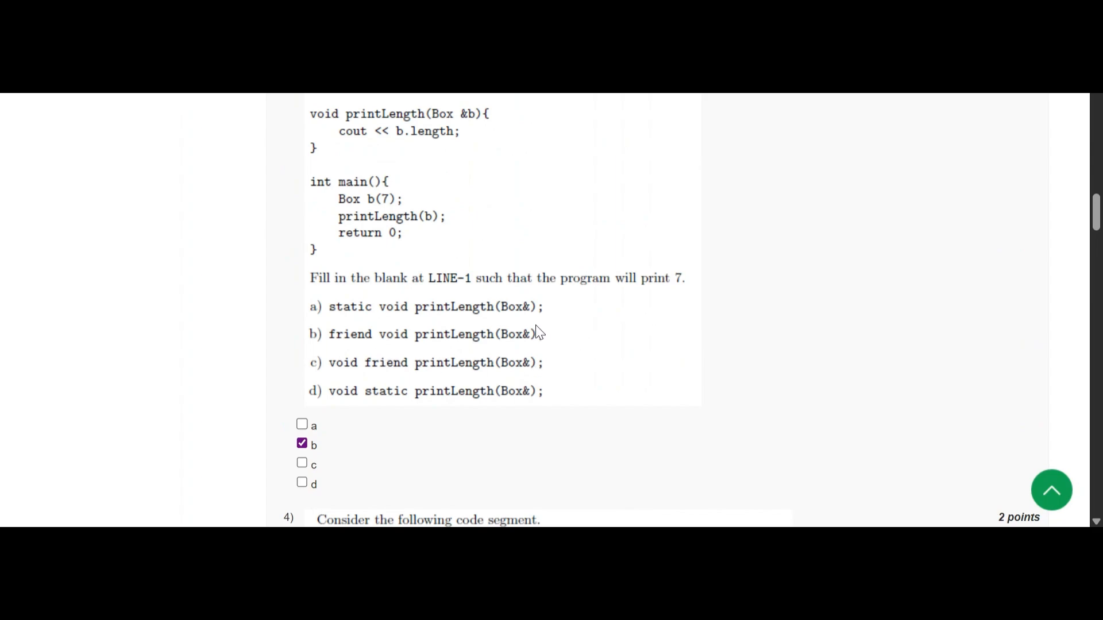
mouse_move(563, 271)
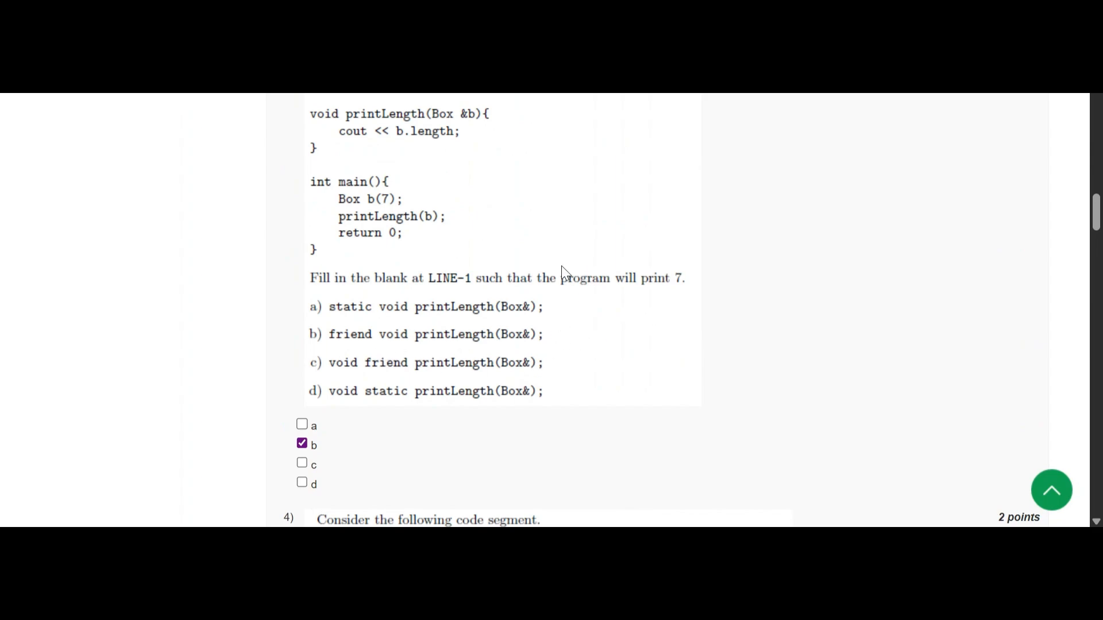
scroll("down", 3)
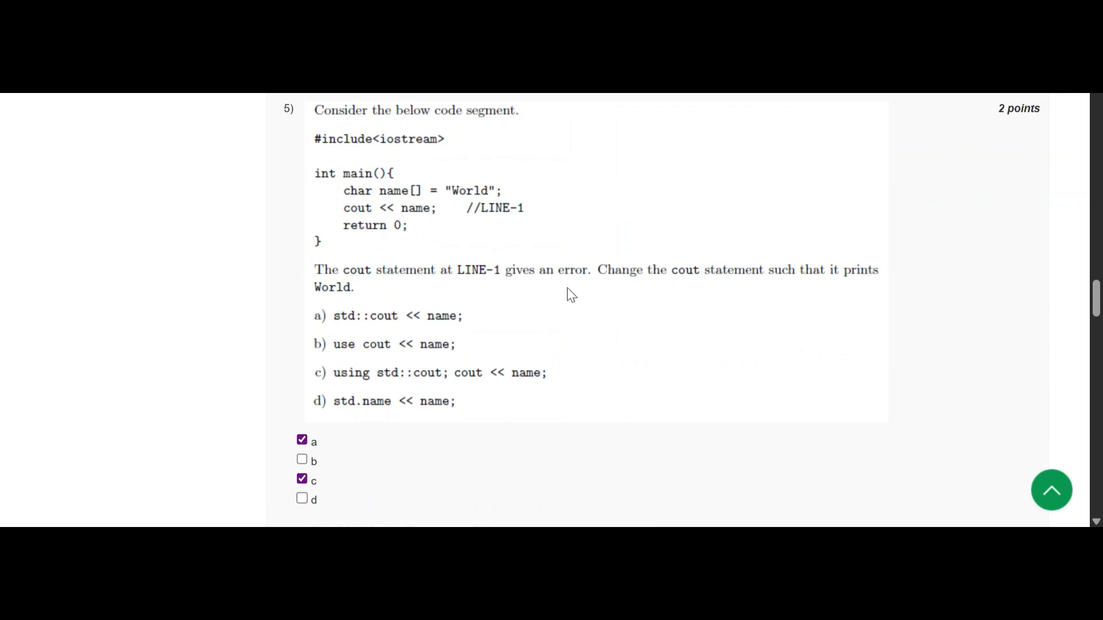
scroll("down", 3)
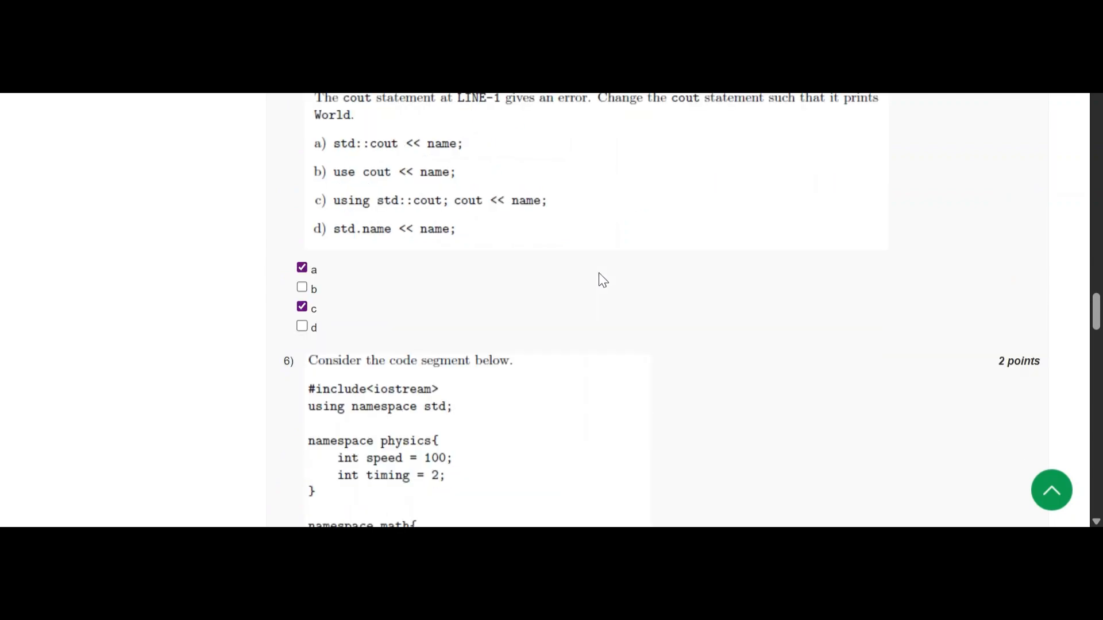
scroll("down", 3)
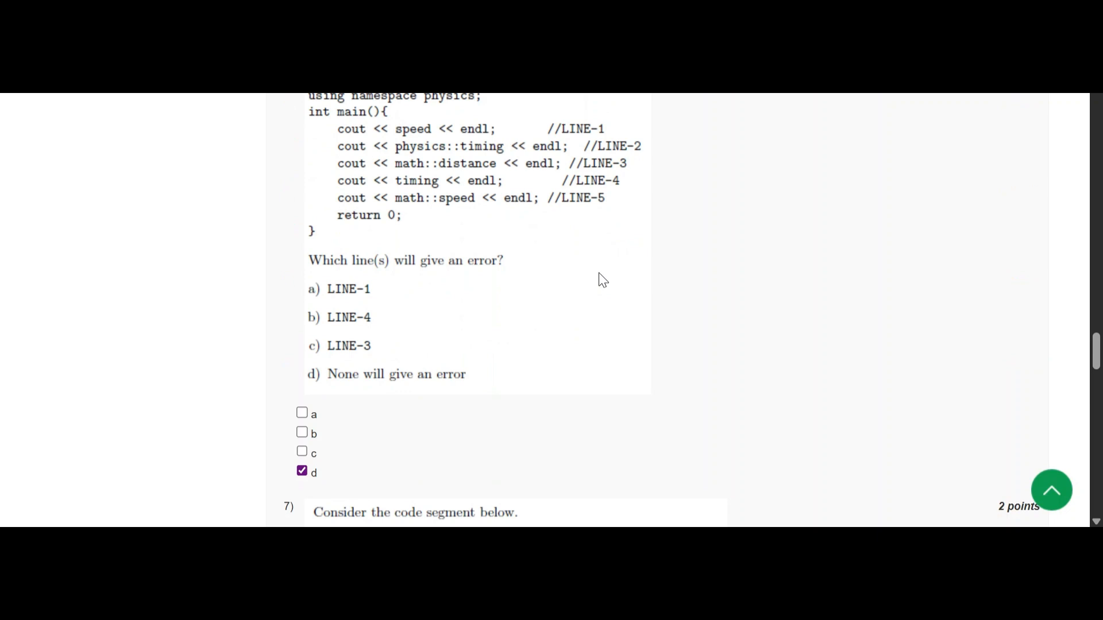
mouse_move(435, 338)
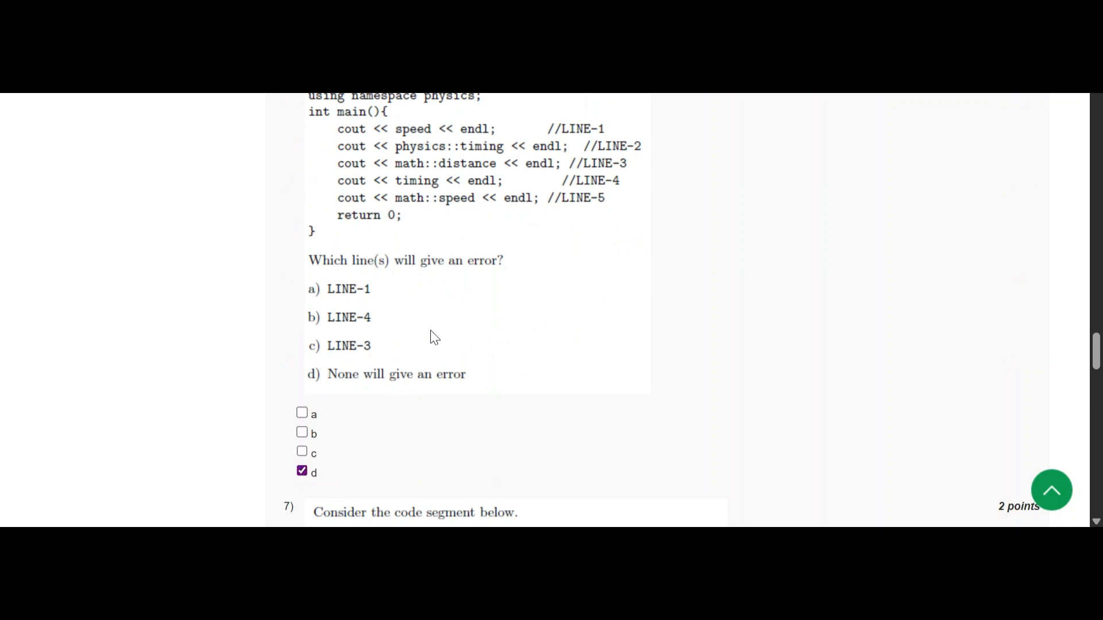
mouse_move(595, 324)
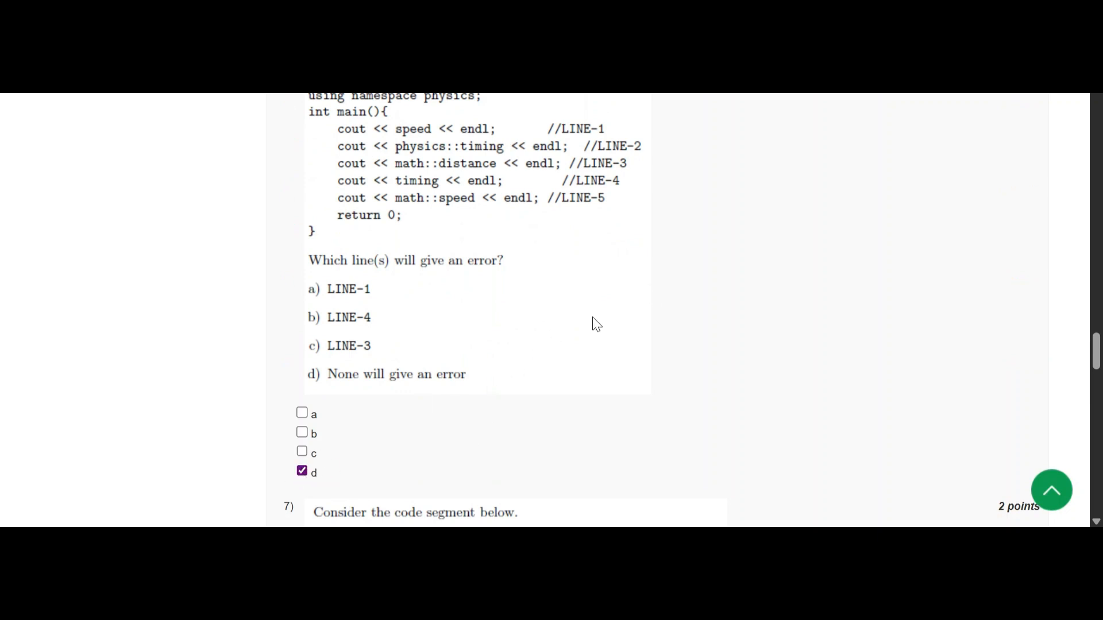
mouse_move(574, 311)
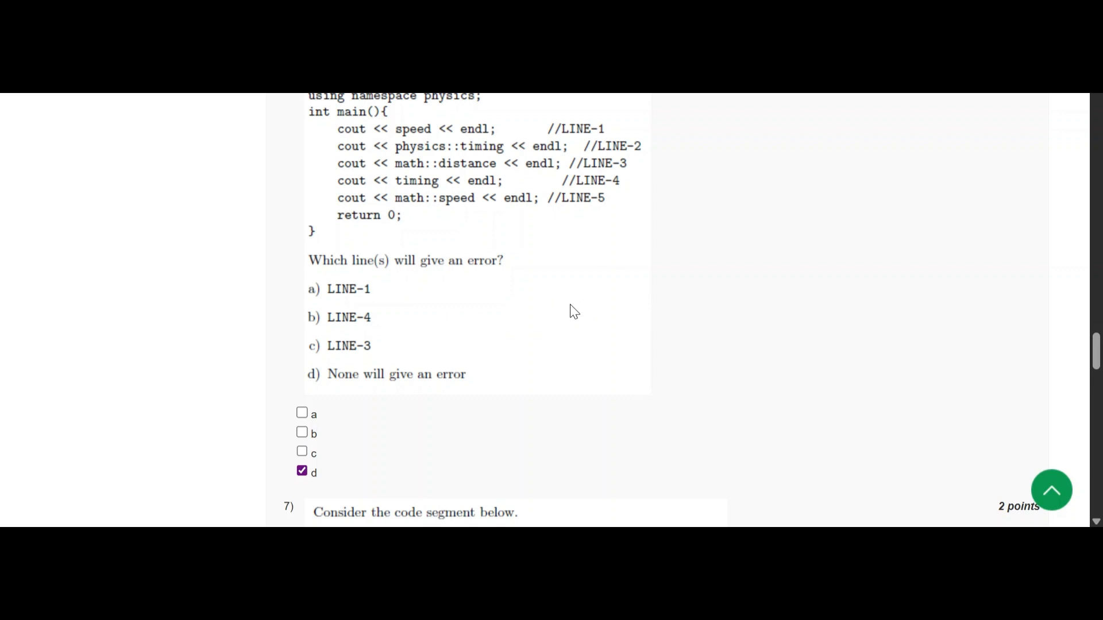
scroll("down", 3)
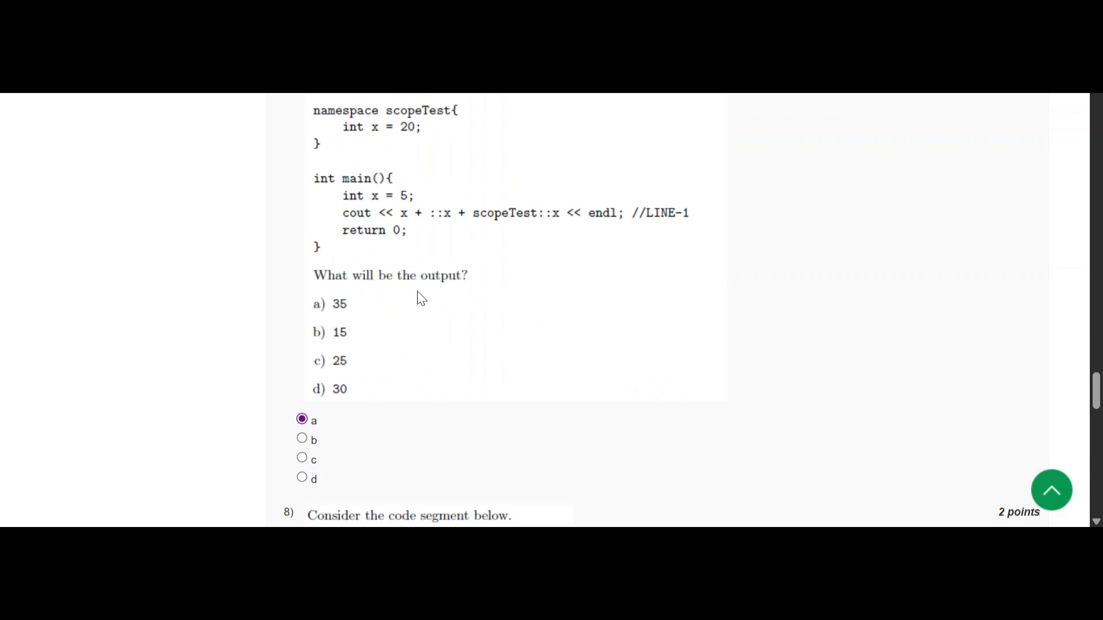
scroll("down", 3)
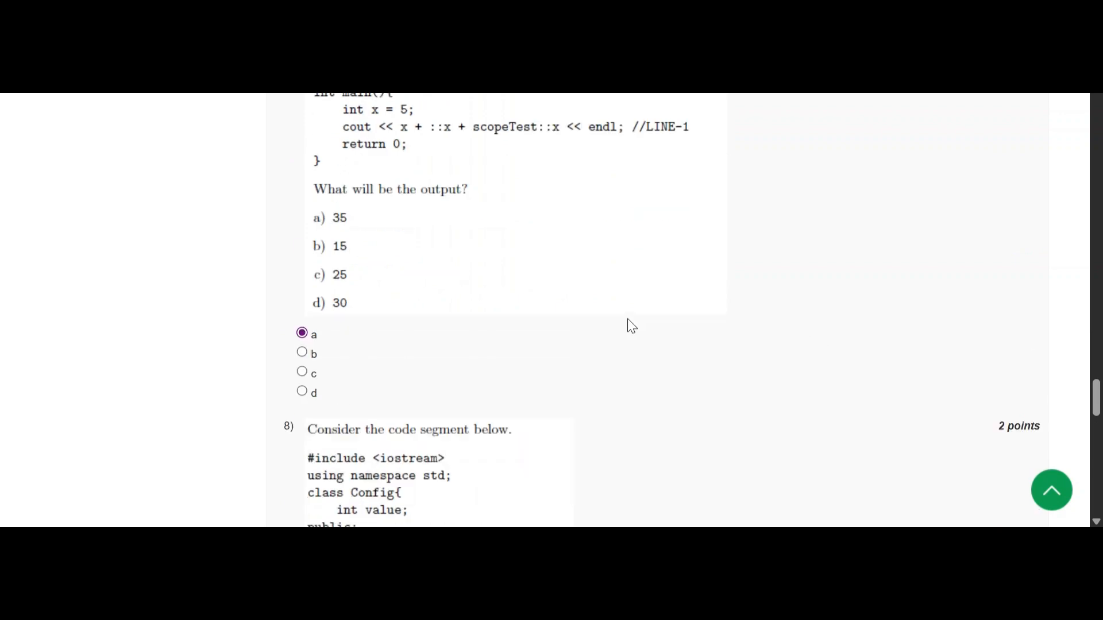
scroll("down", 3)
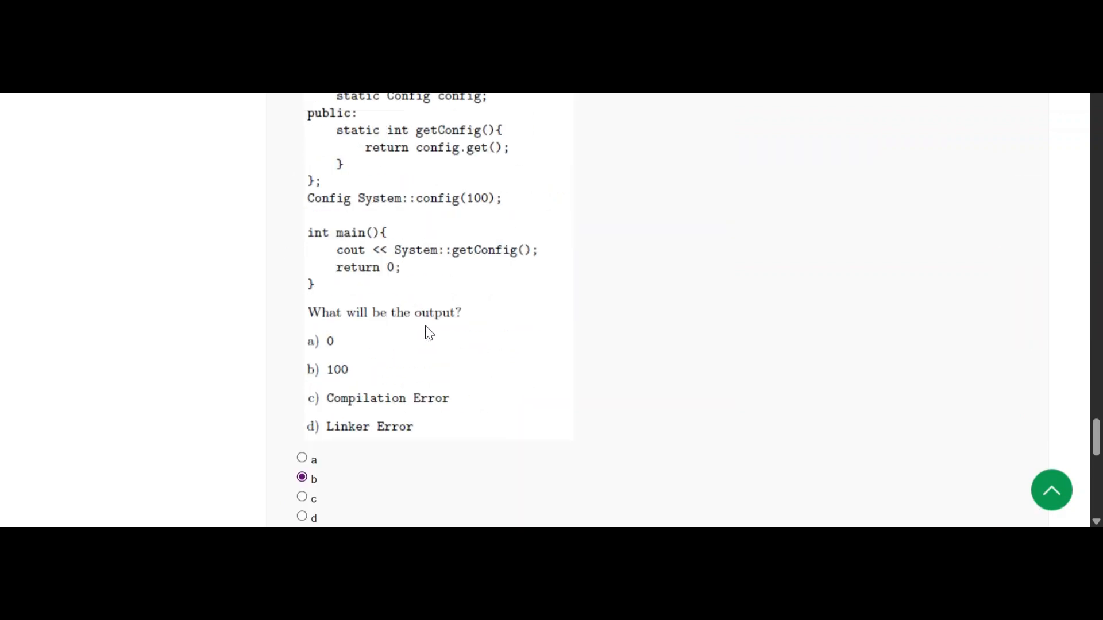
scroll("down", 3)
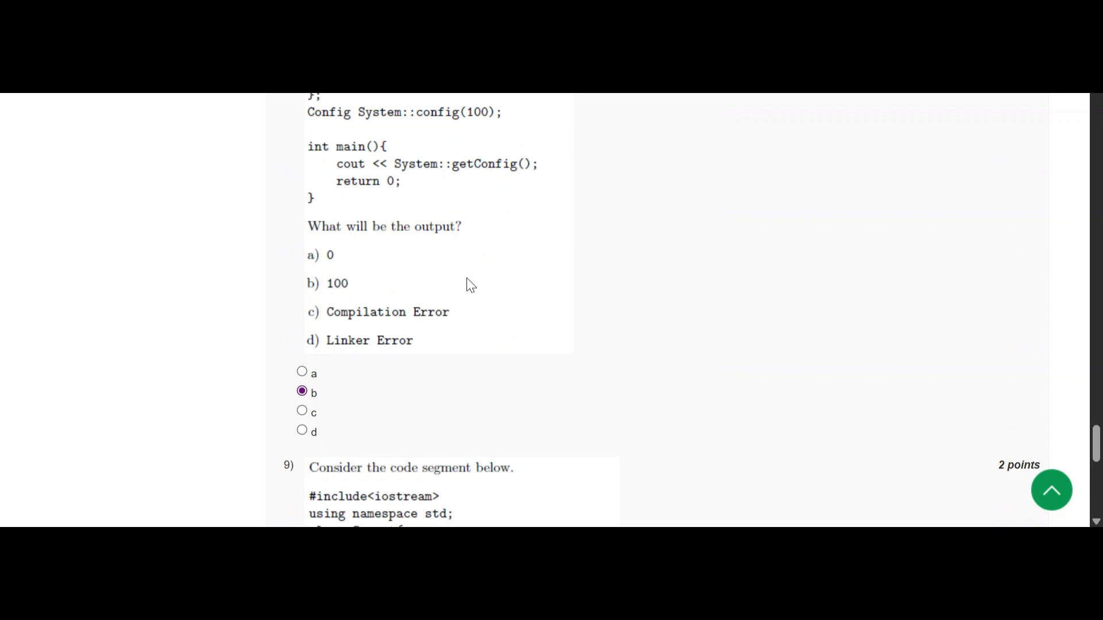
scroll("down", 3)
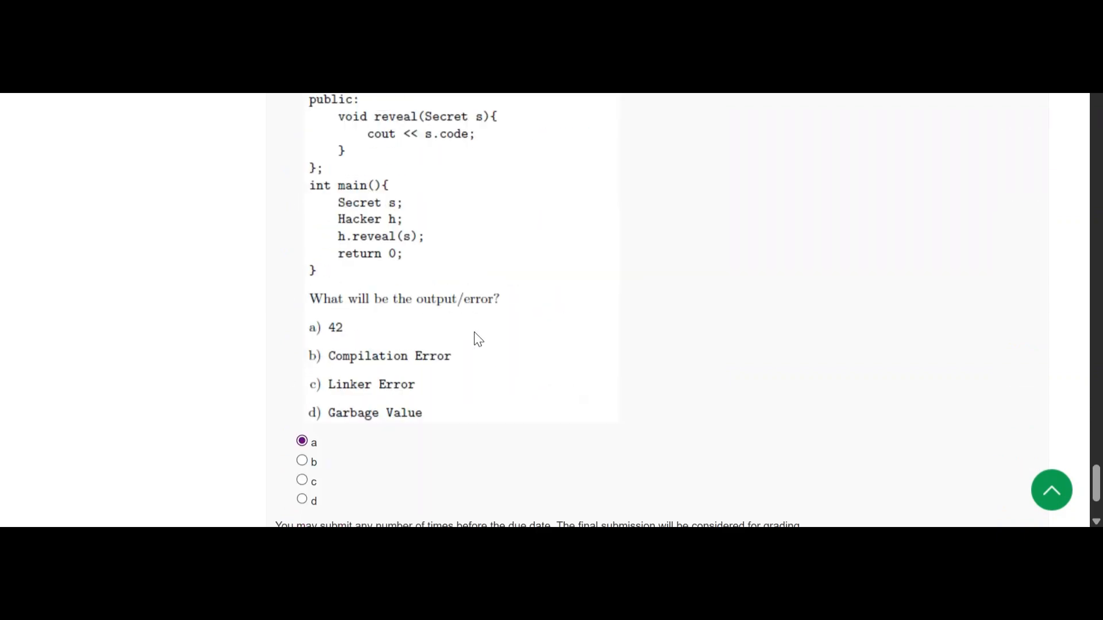
scroll("down", 3)
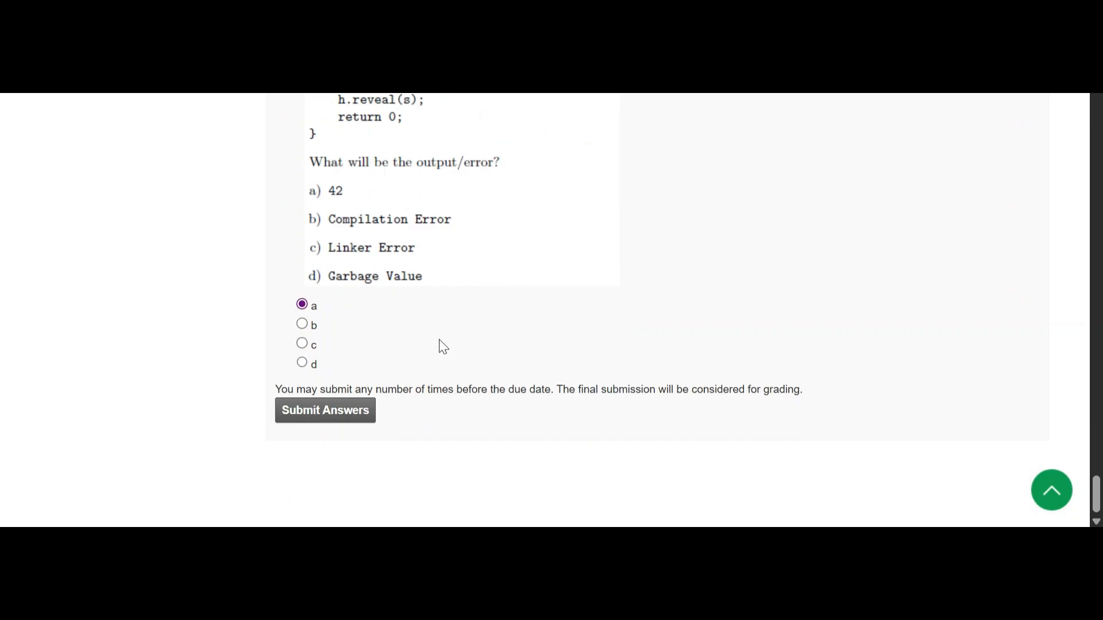
left_click(325, 410)
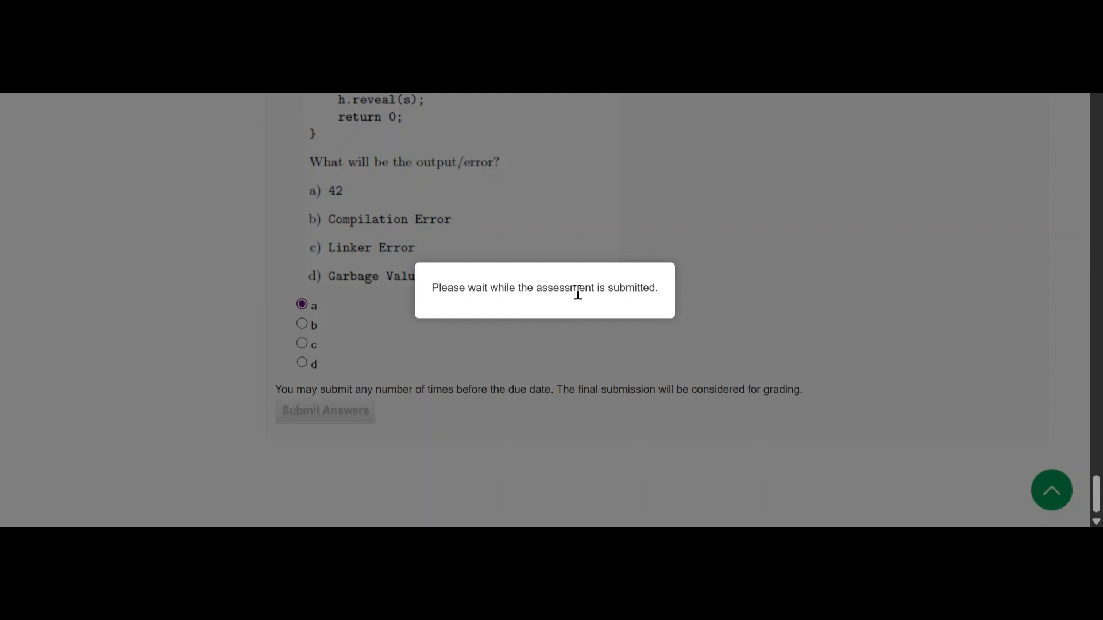
left_click(325, 410)
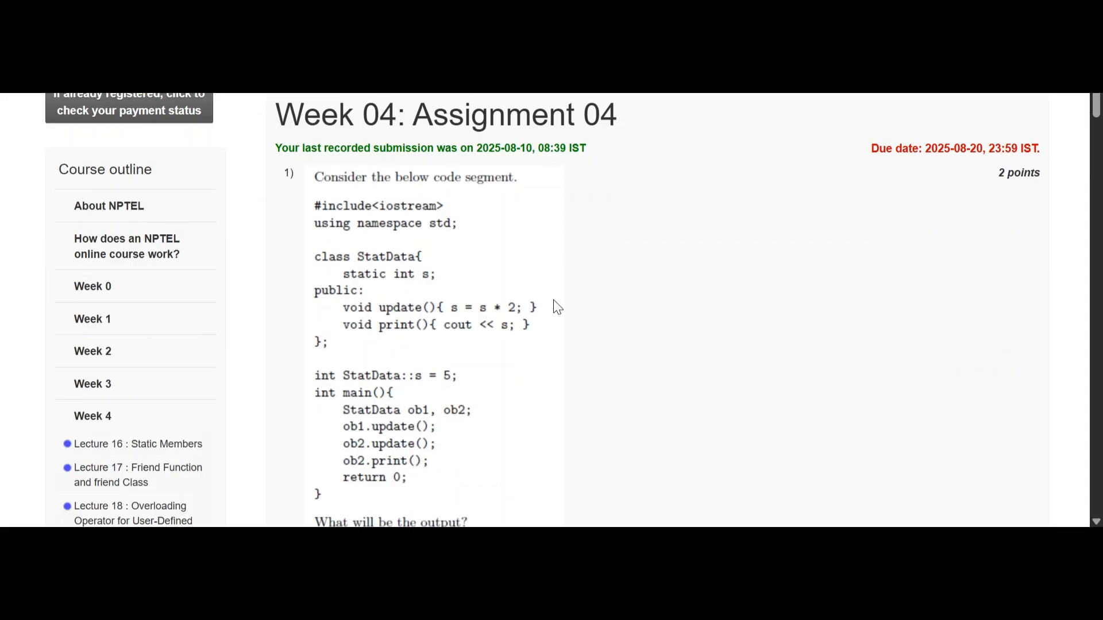
scroll("down", 3)
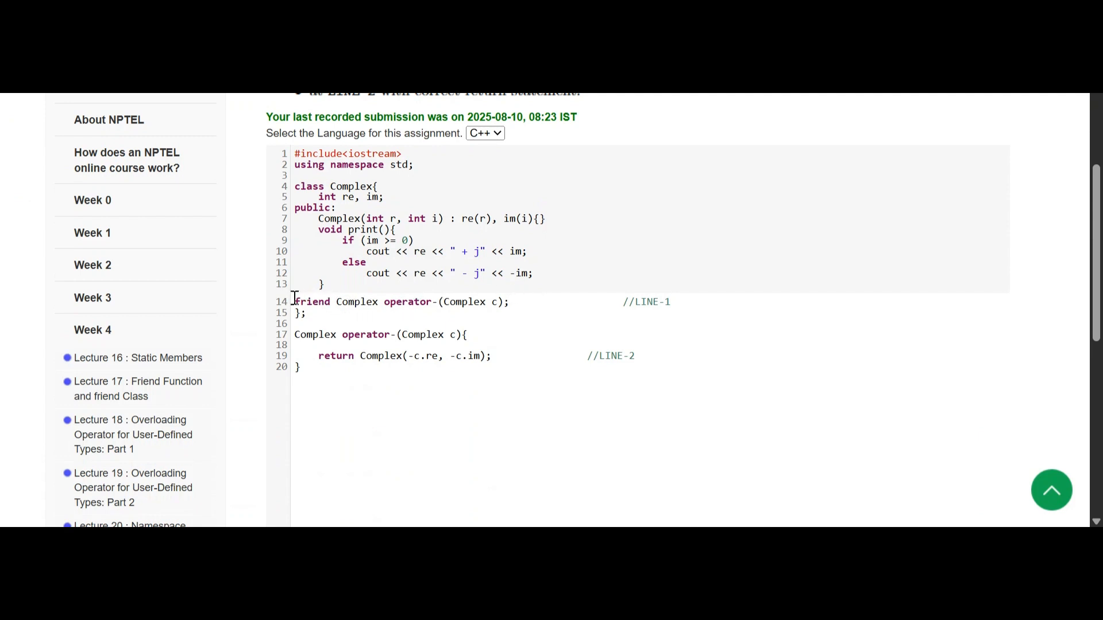
- Highlight the friend operator- declaration on line 14 and the negated Complex return on line 19
left_click_drag(295, 302, 553, 302)
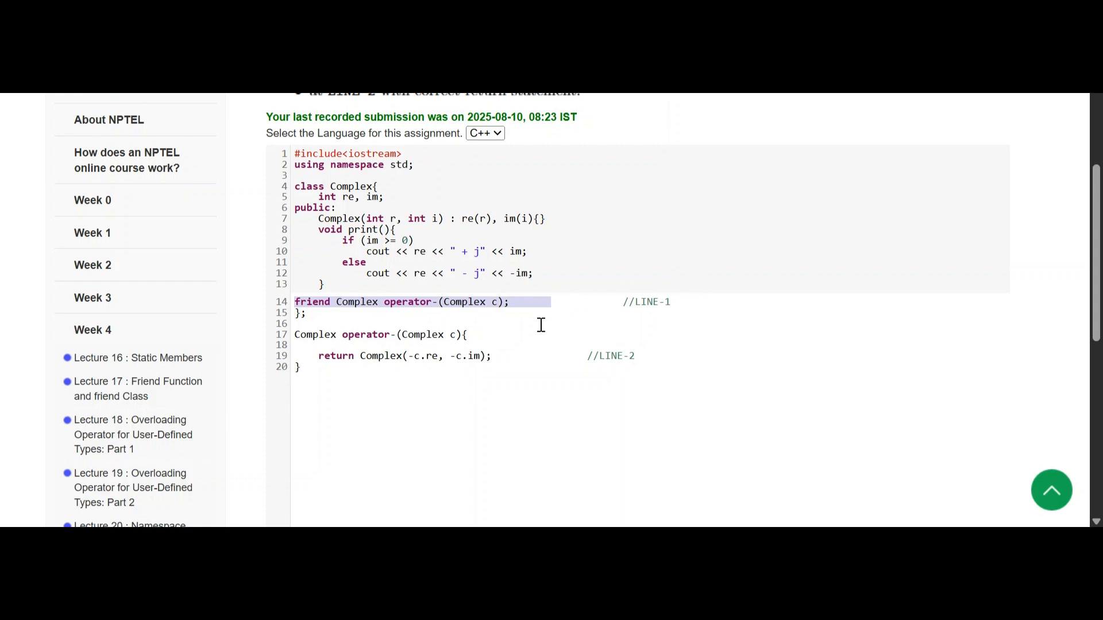
mouse_move(414, 365)
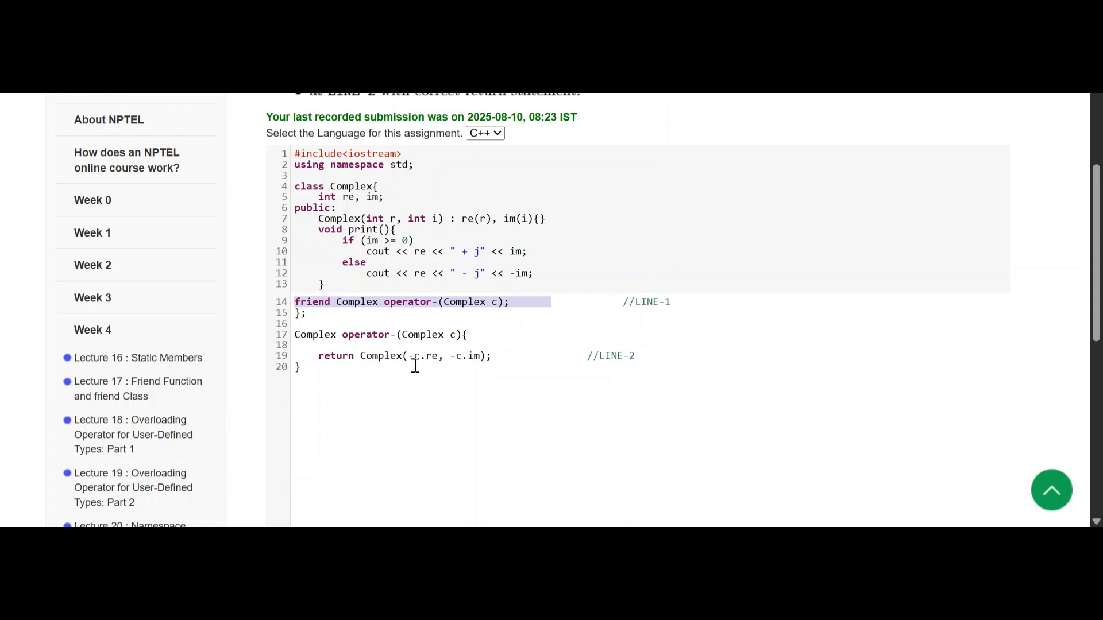
left_click_drag(408, 356, 483, 356)
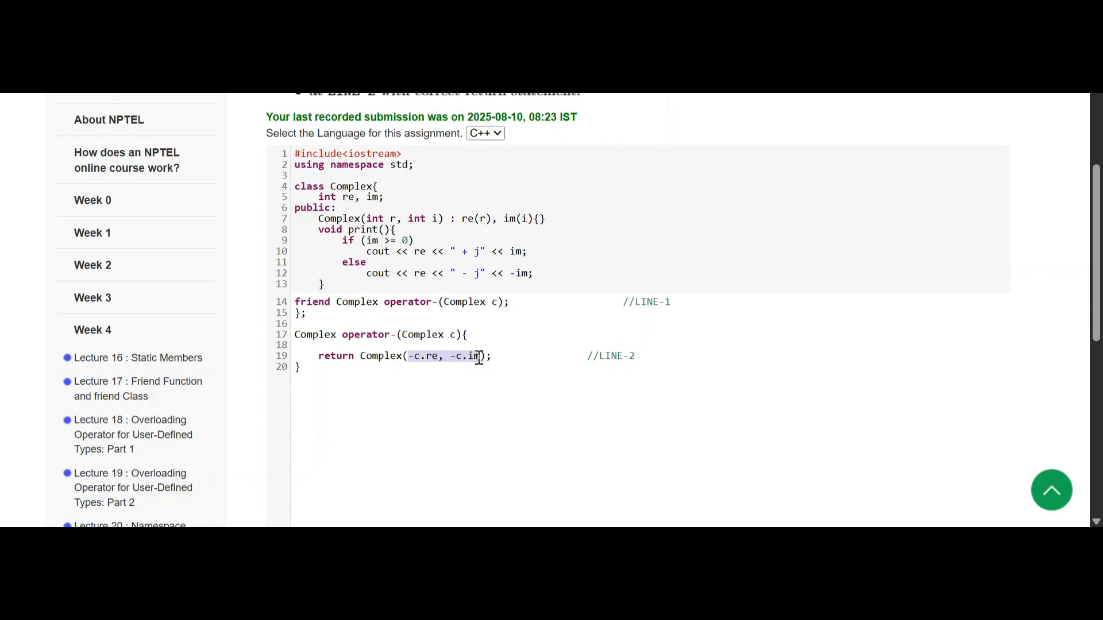
mouse_move(533, 356)
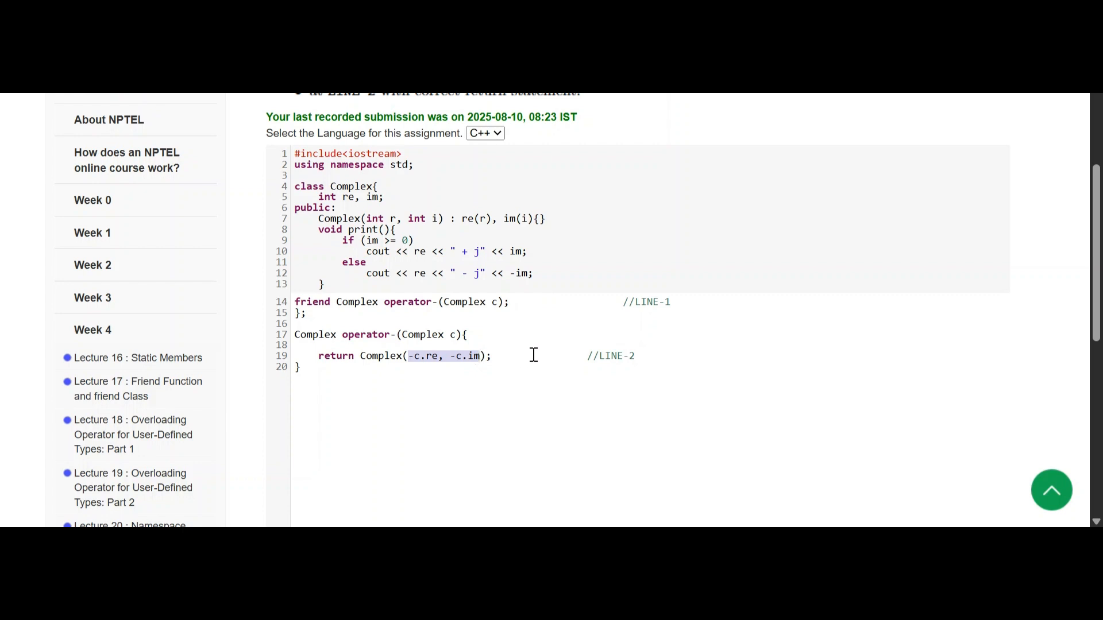
mouse_move(534, 342)
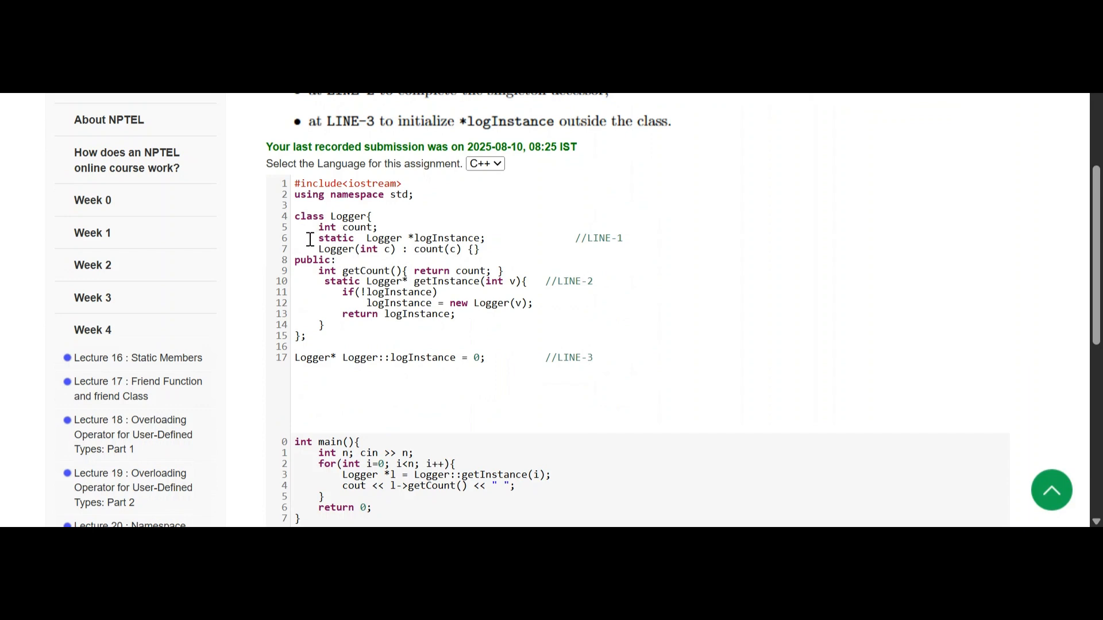
- Highlight the static keyword, the Logger return on LINE-3 and the logInstance = 0 initialisation line
double_click(336, 238)
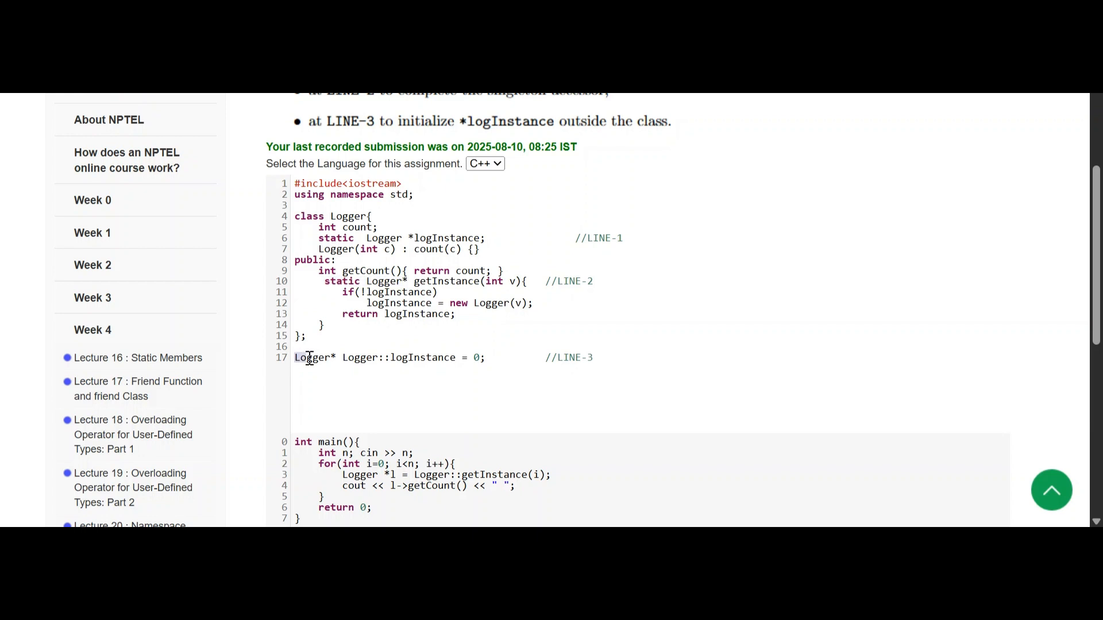
double_click(313, 357)
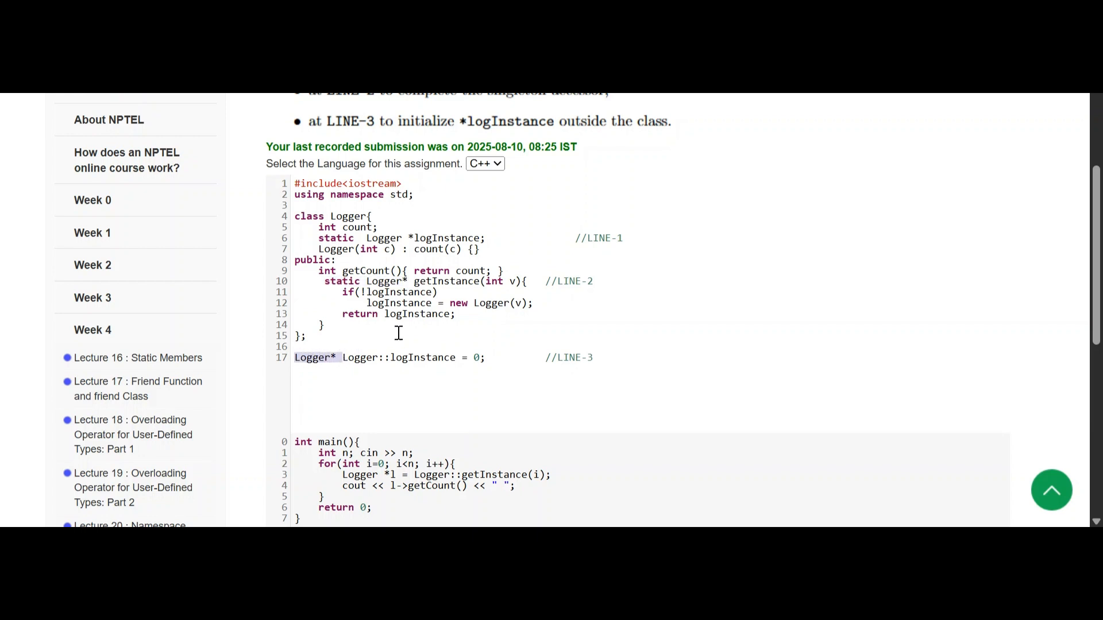
mouse_move(723, 330)
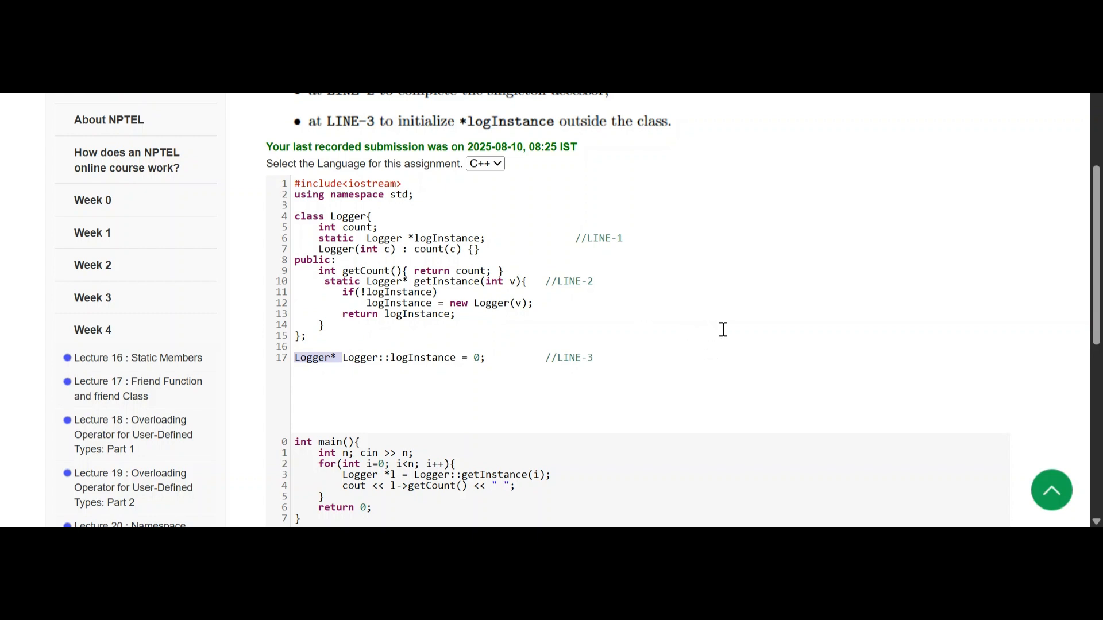
mouse_move(742, 324)
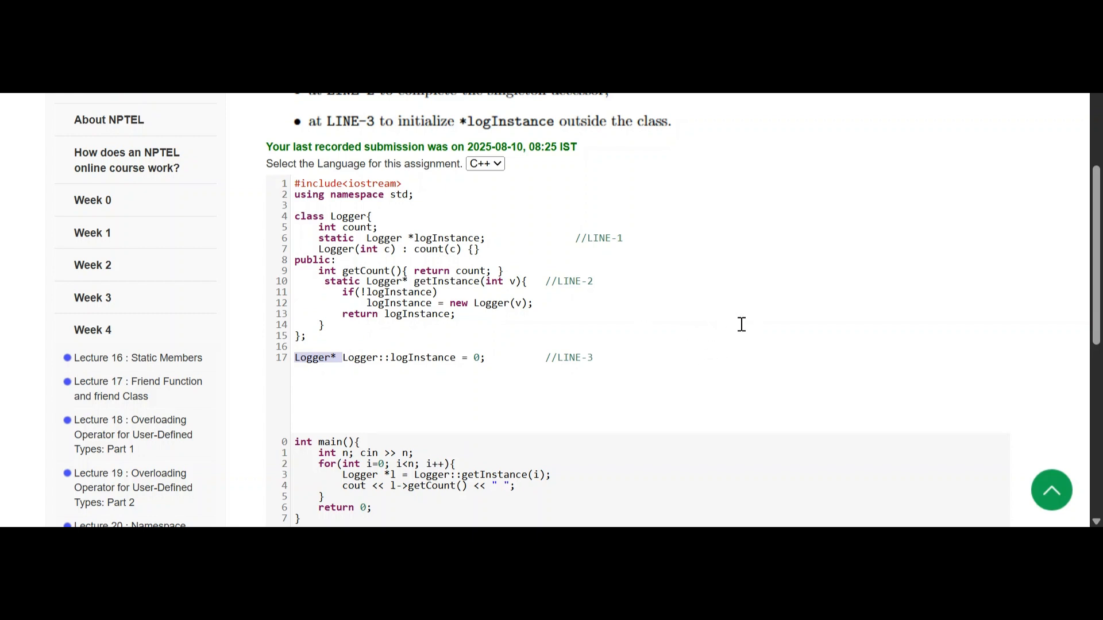
double_click(336, 238)
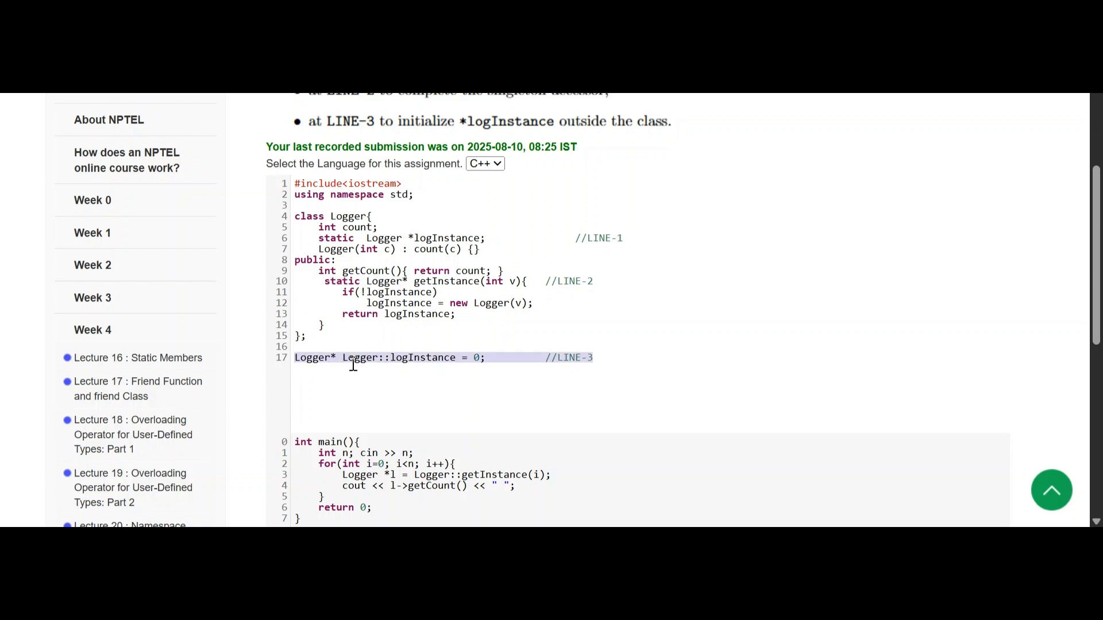
- Dismiss the Discussion Forum prompt and scroll question 3 down to its Sample Test Cases
scroll("down", 3)
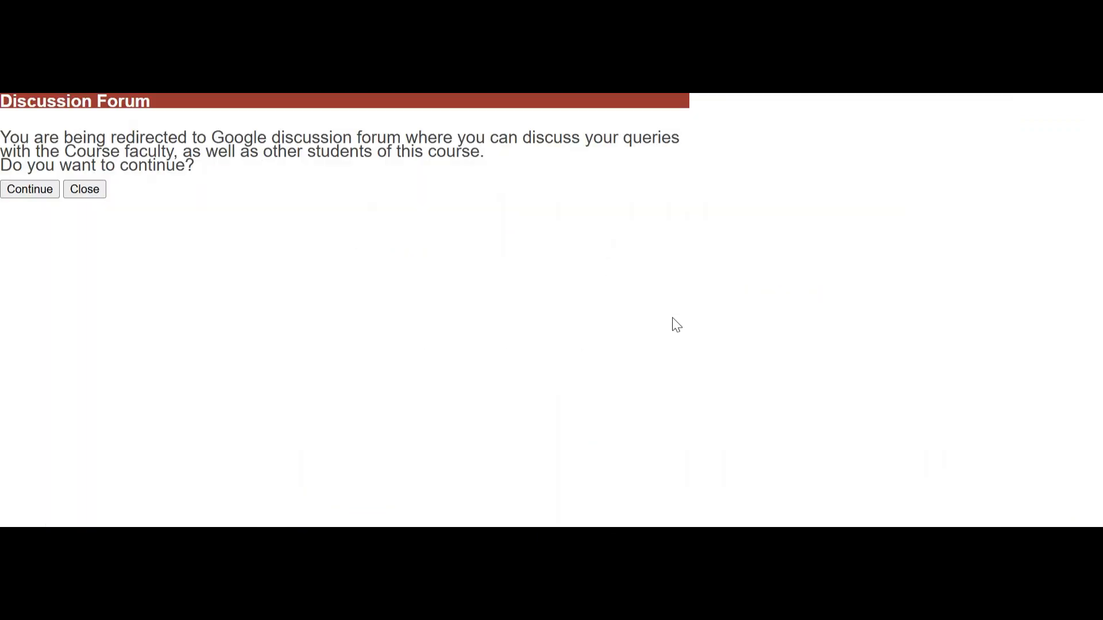
left_click(84, 188)
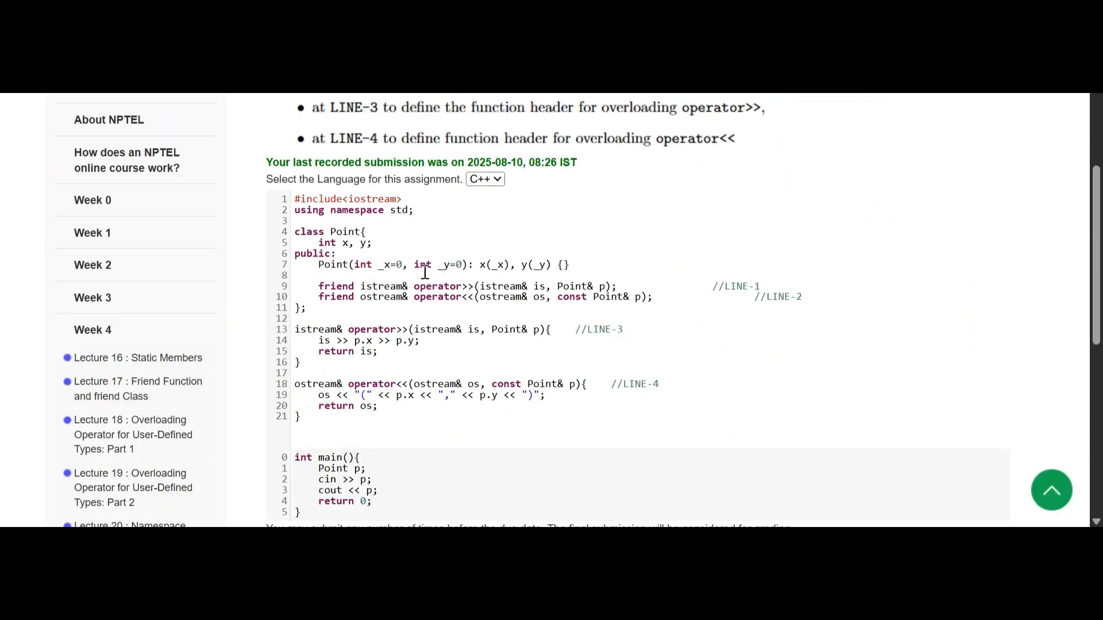
mouse_move(836, 302)
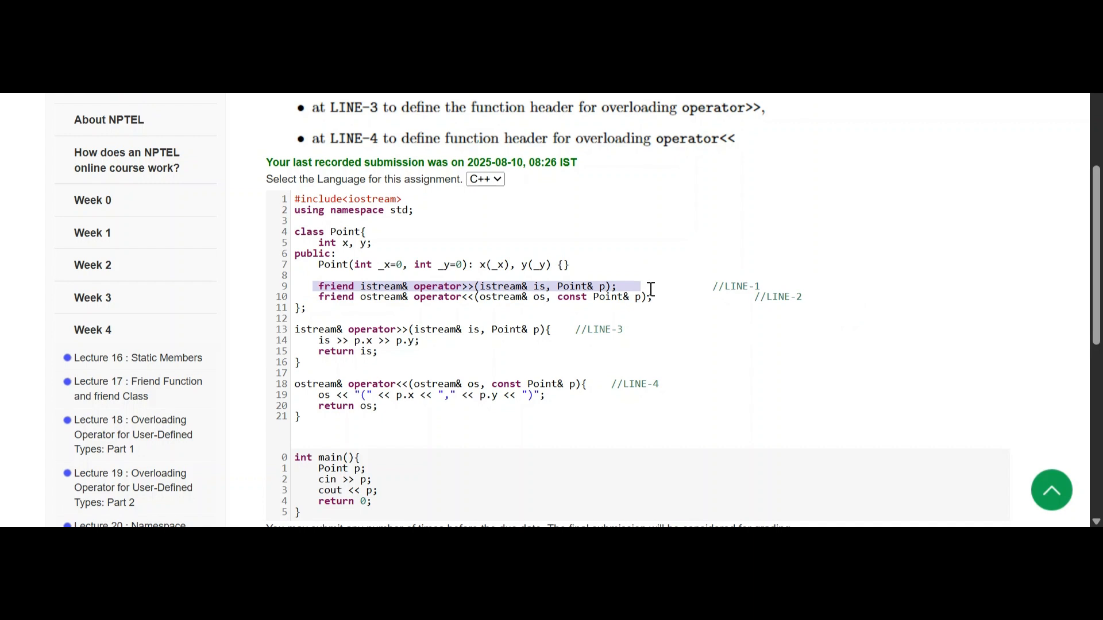
mouse_move(209, 335)
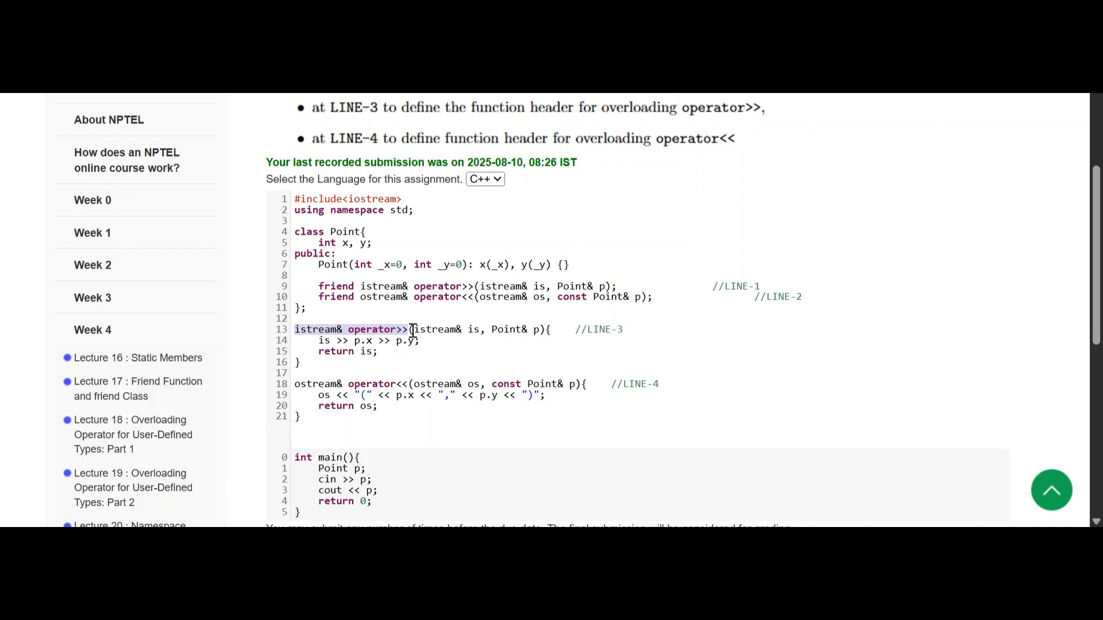
mouse_move(652, 356)
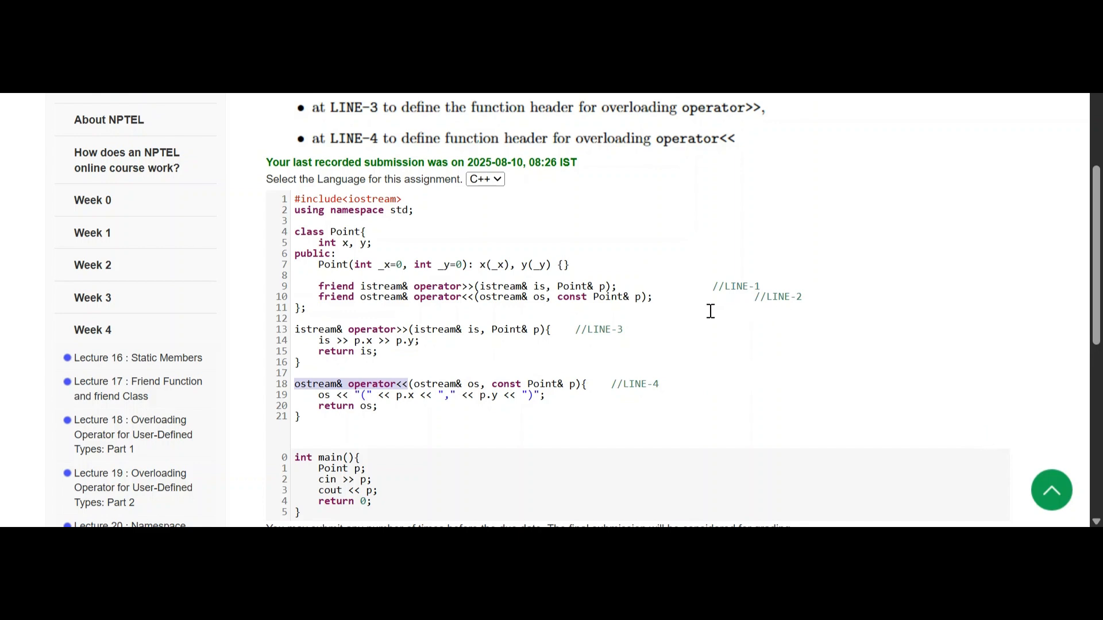
scroll("down", 3)
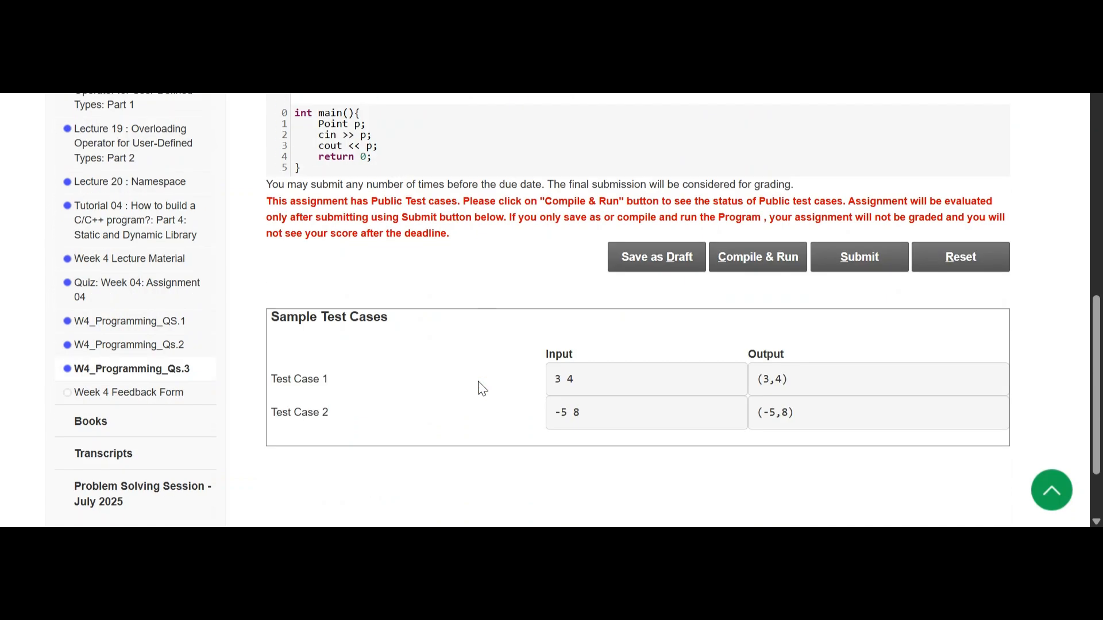